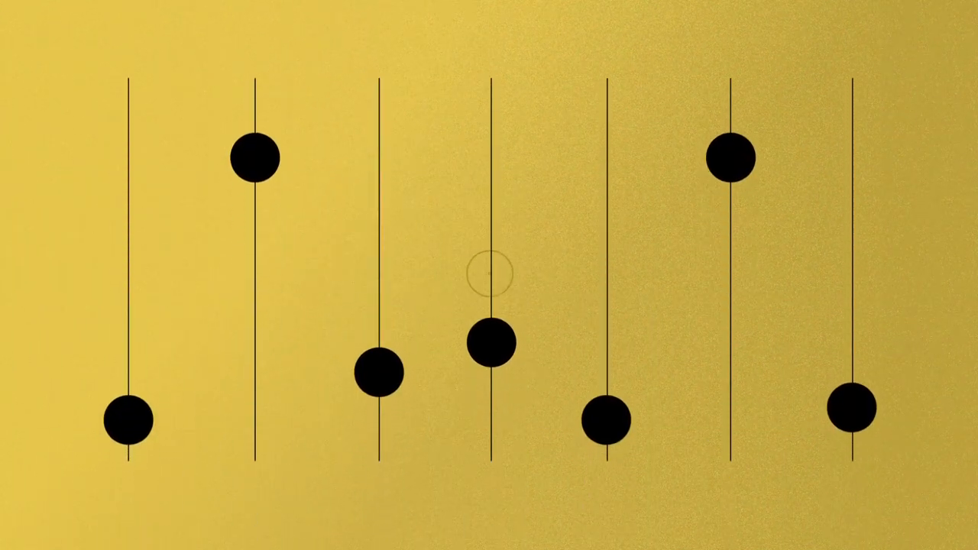
{"action": "left_click", "coordinate": [489, 275]}
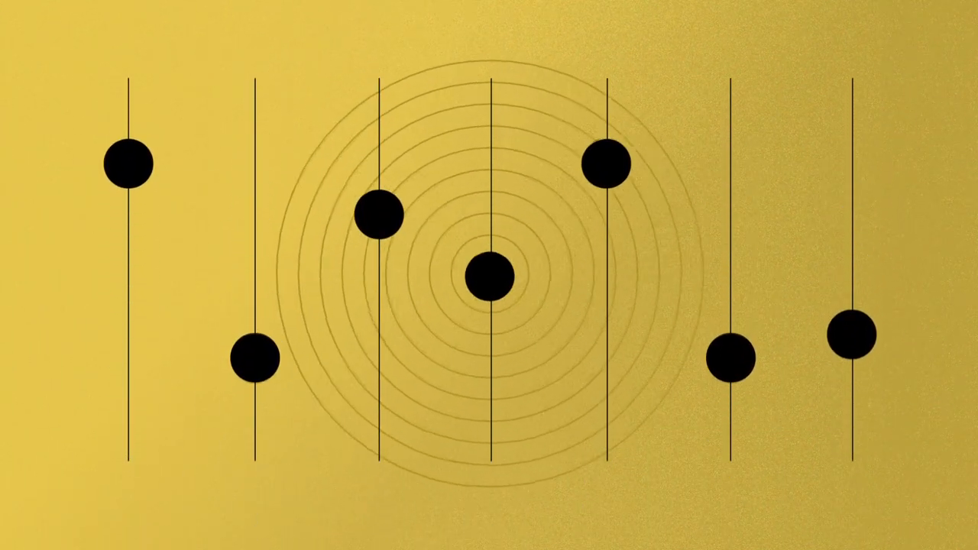